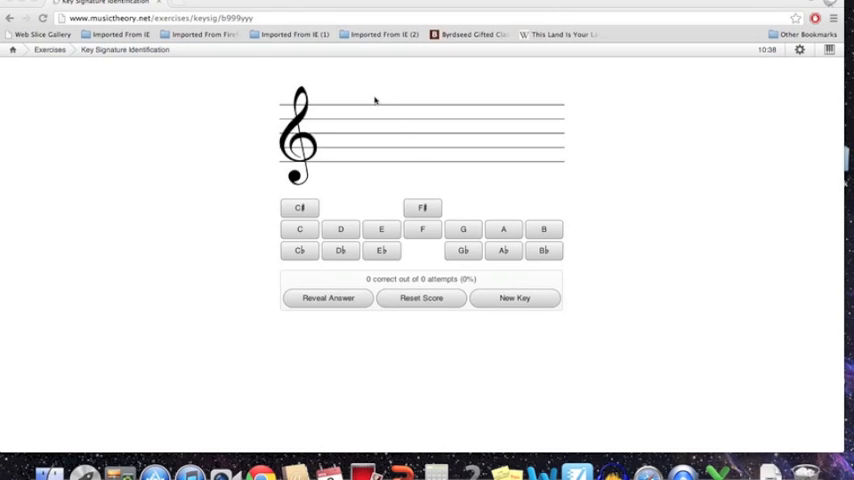
mouse_move(315, 105)
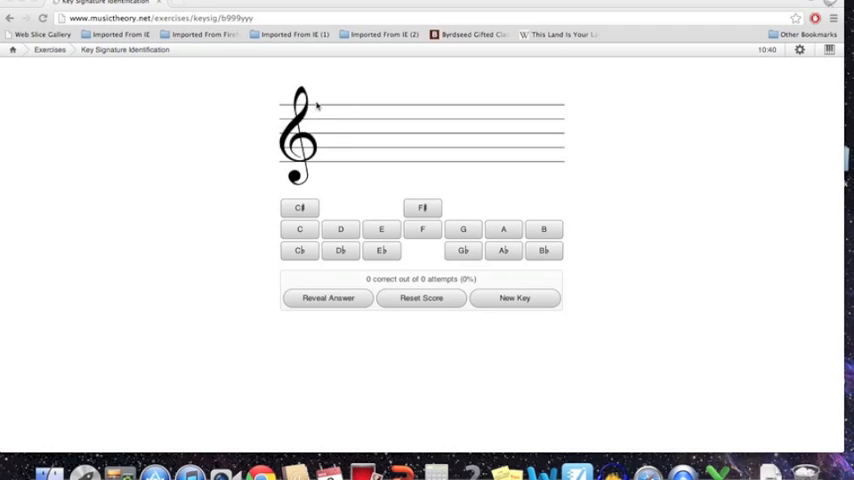
mouse_move(355, 163)
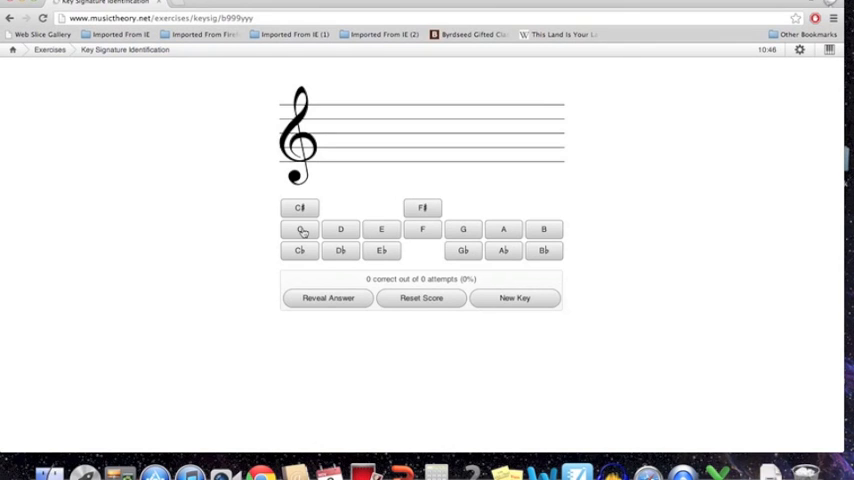
Answer C for the key signature with no sharps or flats
left_click(300, 229)
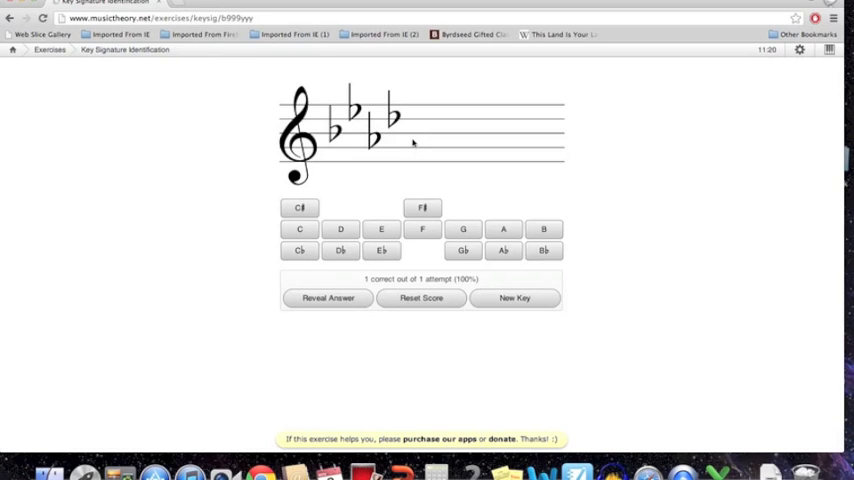
mouse_move(407, 155)
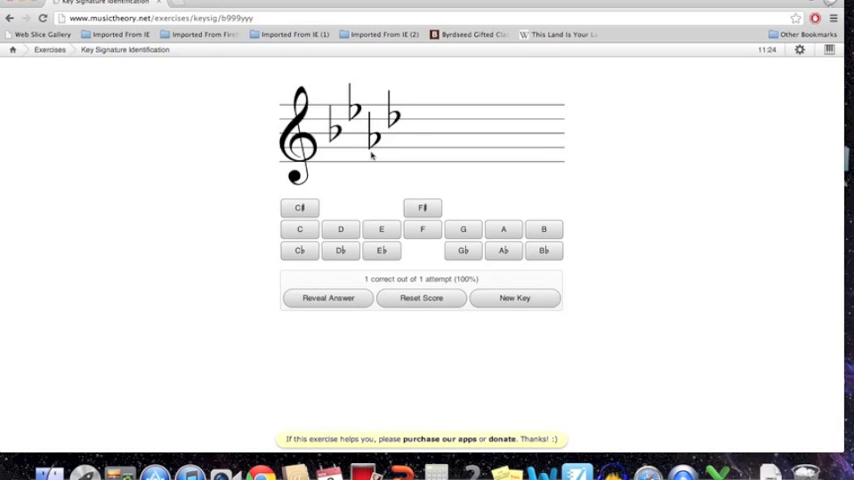
mouse_move(373, 152)
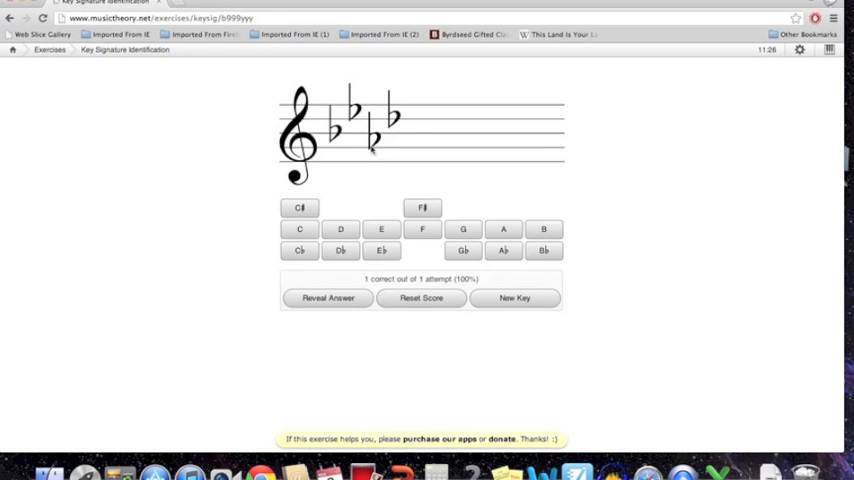
mouse_move(492, 179)
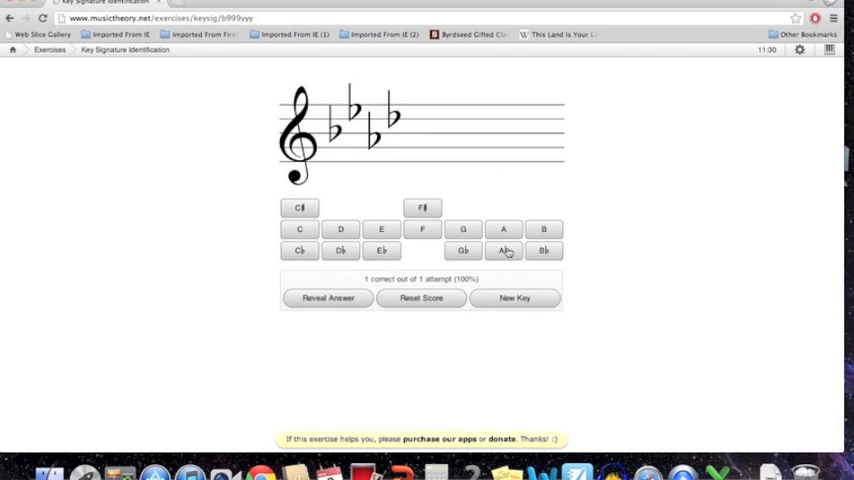
Name the four-flat signature A♭ and the five-flat signature D♭
left_click(503, 250)
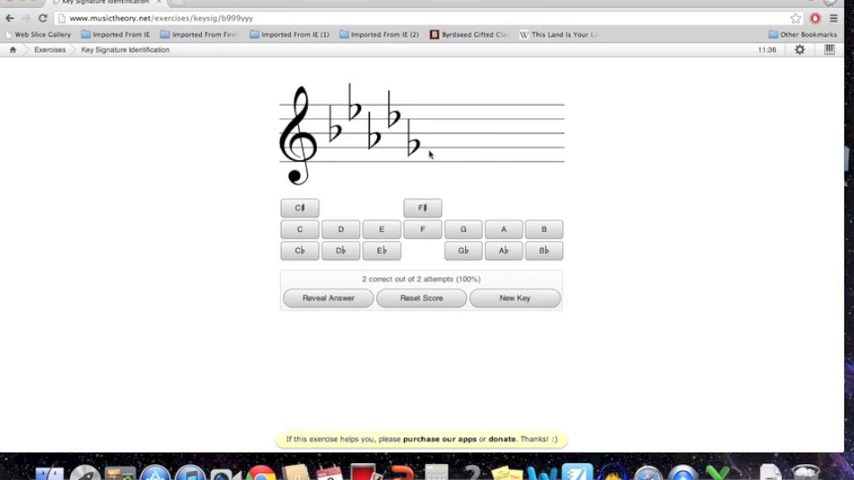
mouse_move(433, 167)
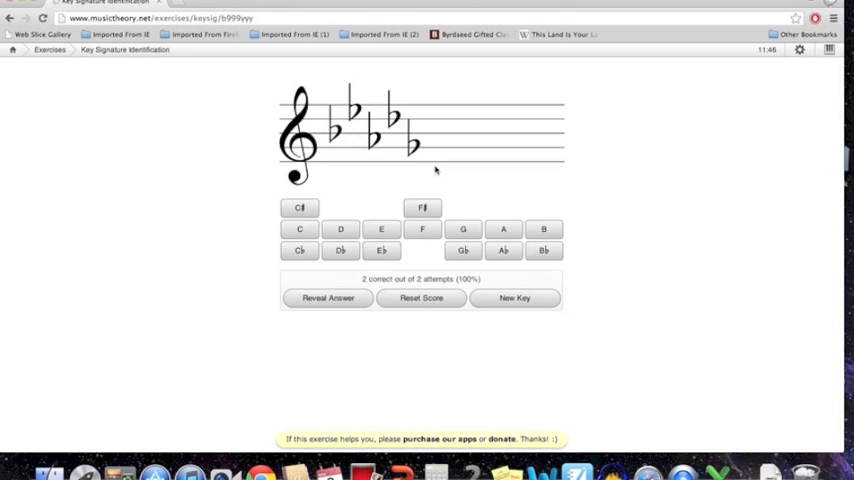
mouse_move(395, 122)
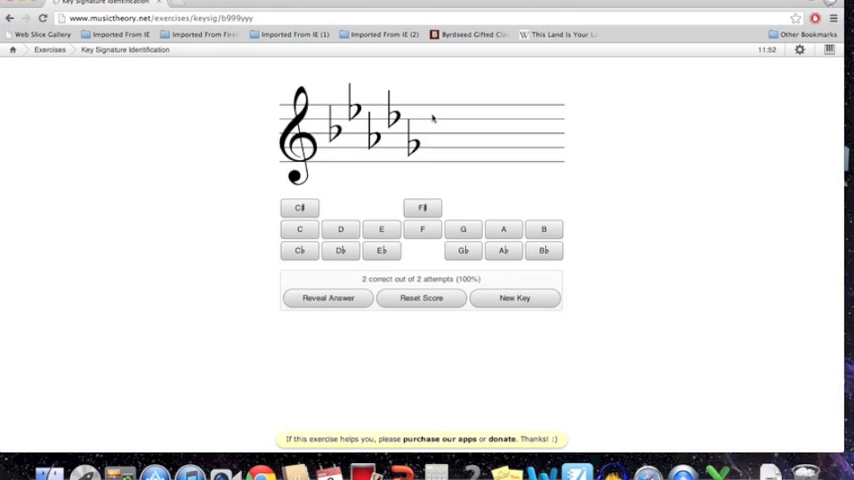
mouse_move(438, 171)
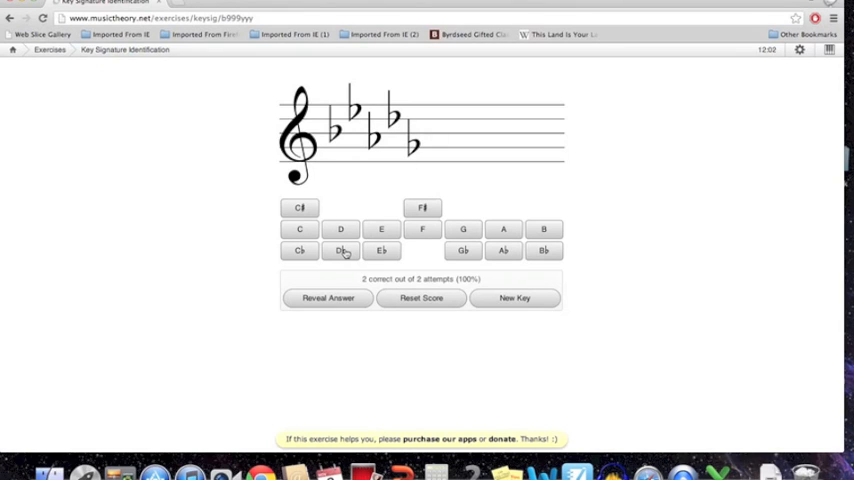
left_click(341, 250)
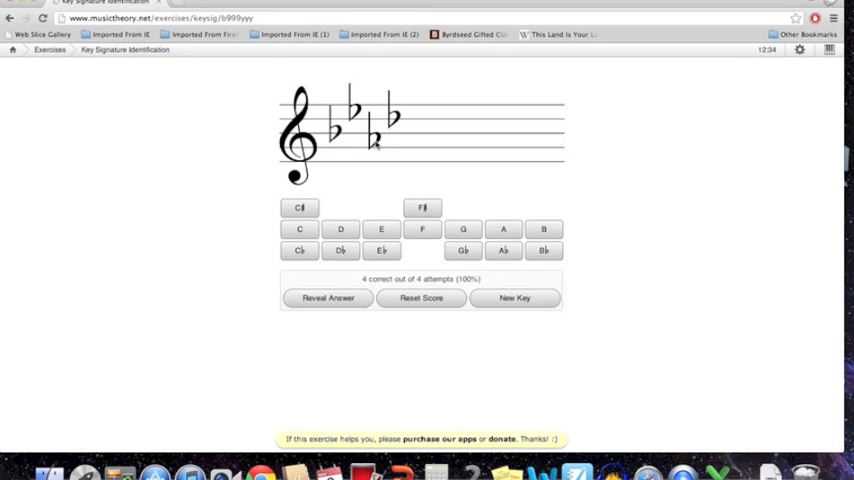
Answer A♭ for the four-flat key signature, reaching 5 of 5
left_click(503, 250)
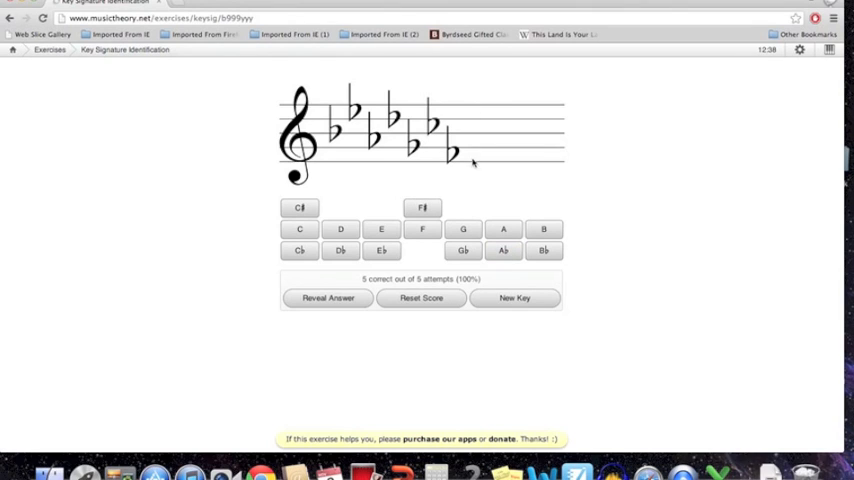
mouse_move(475, 172)
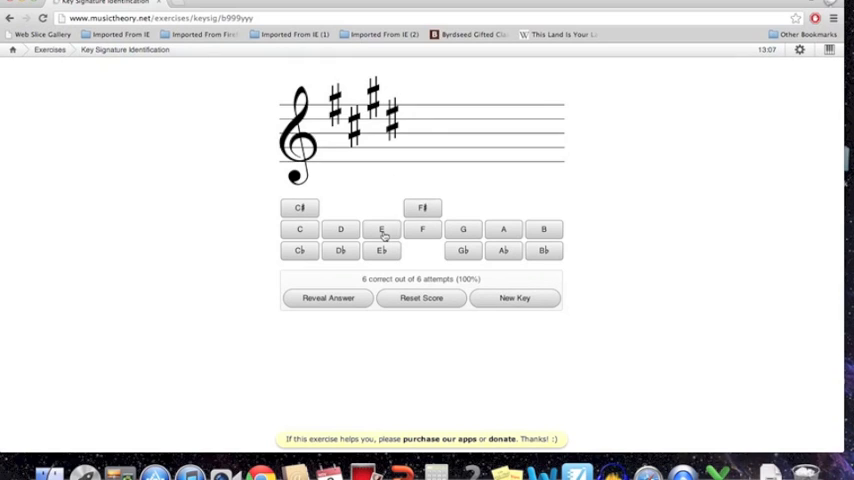
Name the four-sharp key E, the three-flat key E♭, and the next four-sharp key E
left_click(381, 229)
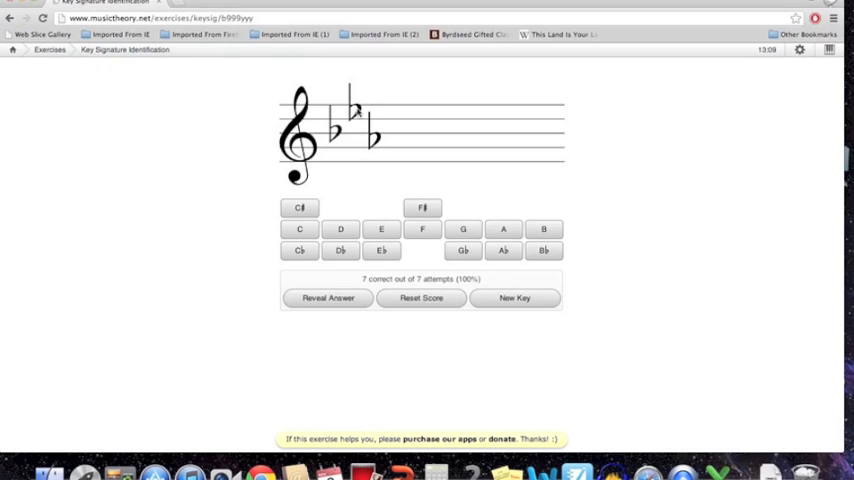
left_click(381, 250)
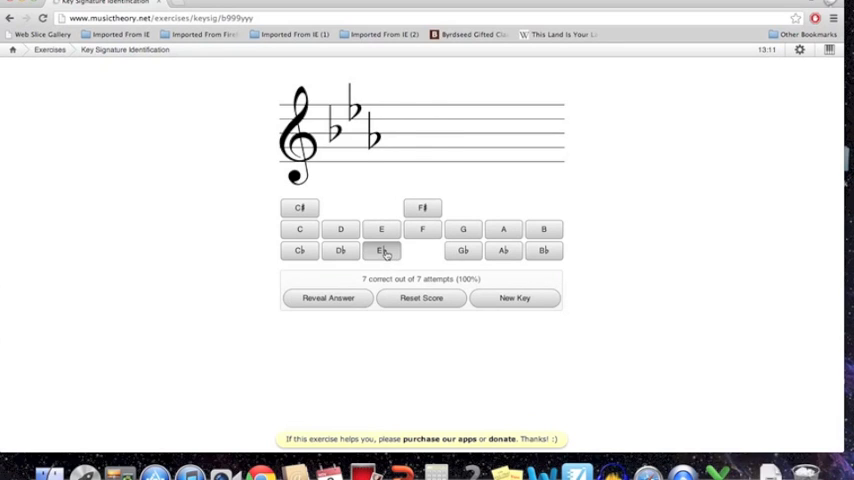
left_click(381, 250)
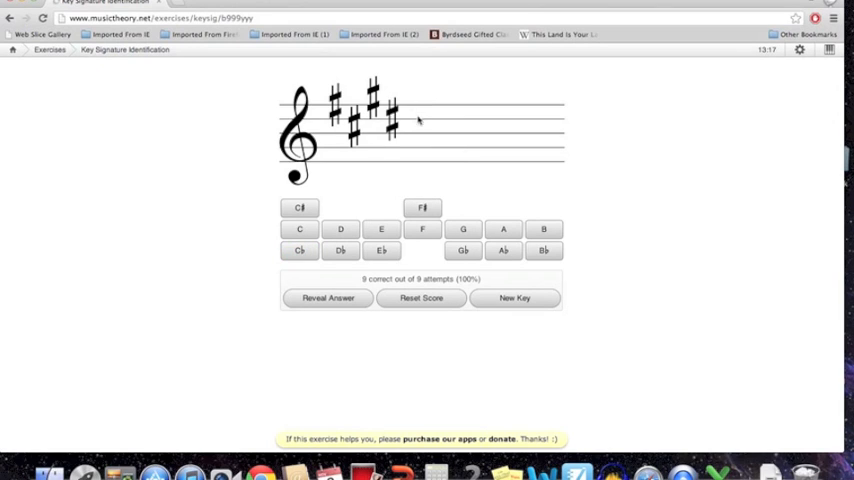
left_click(381, 229)
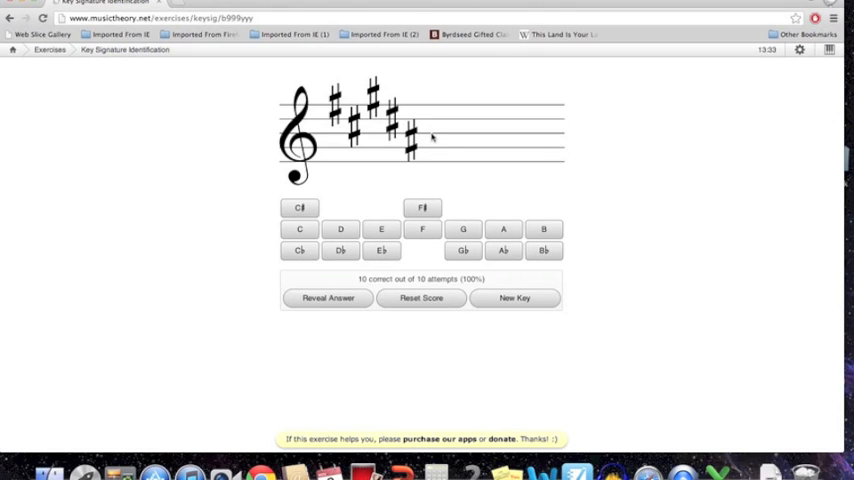
Name the five-sharp signature B and the six-sharp signature F♯
left_click(544, 229)
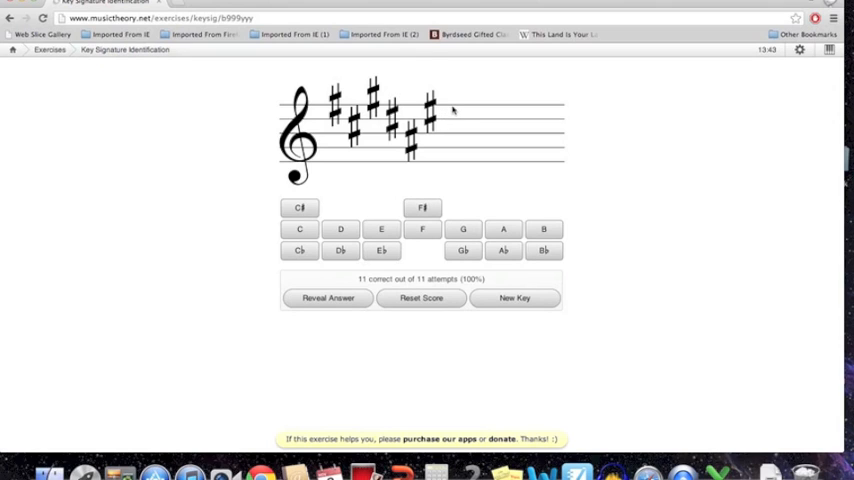
mouse_move(410, 112)
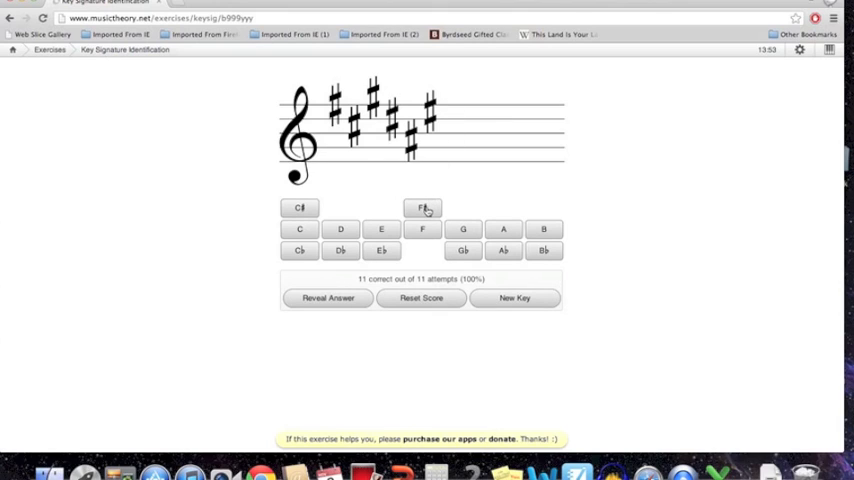
left_click(421, 208)
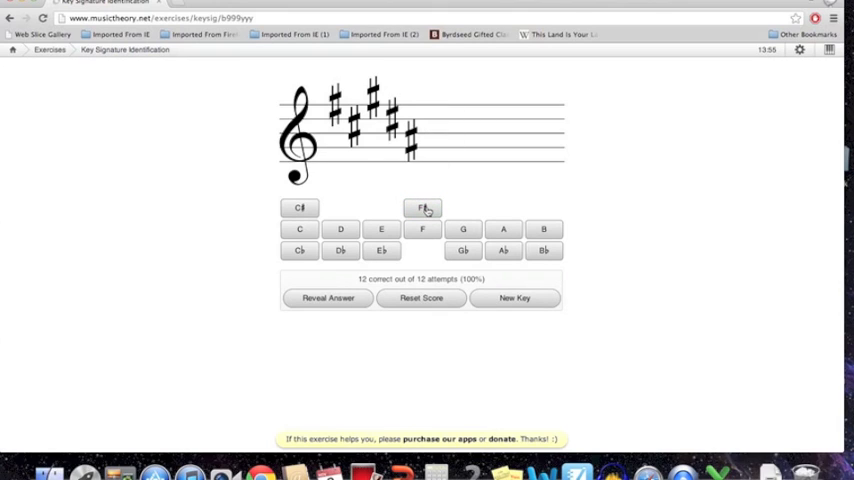